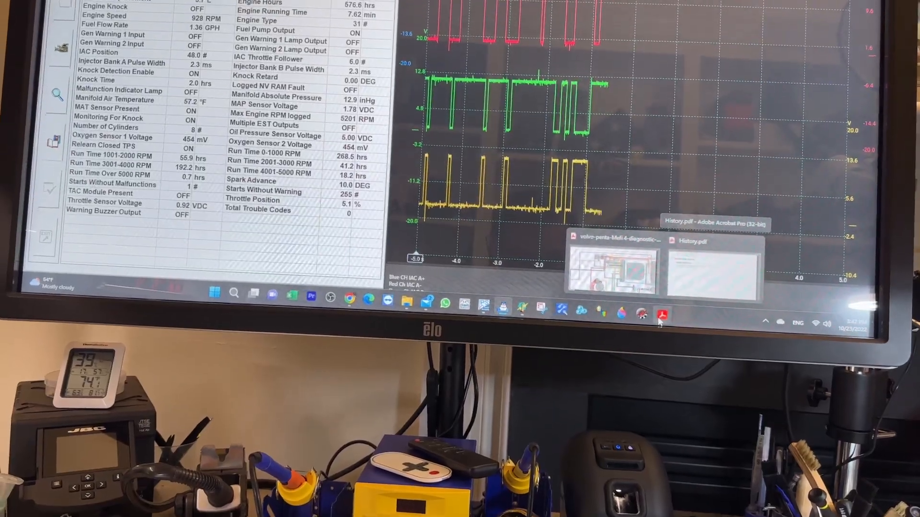
# - Switch to the volvo-penta-Mefi-4 diagnostic manual from the Acrobat taskbar thumbnail
pyautogui.click(713, 267)
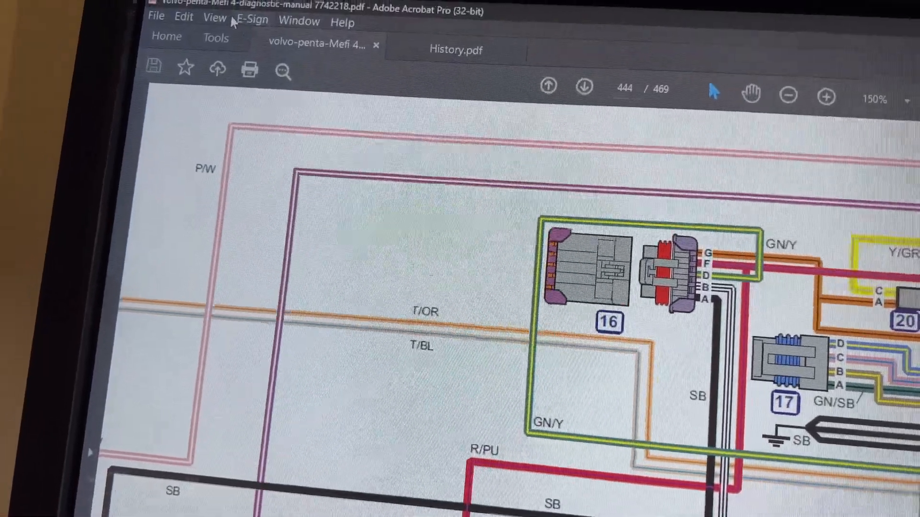
# - Zoom out from 150% until page 444's full harness with ECM connectors J1 and J2 shows
pyautogui.scroll(-3)
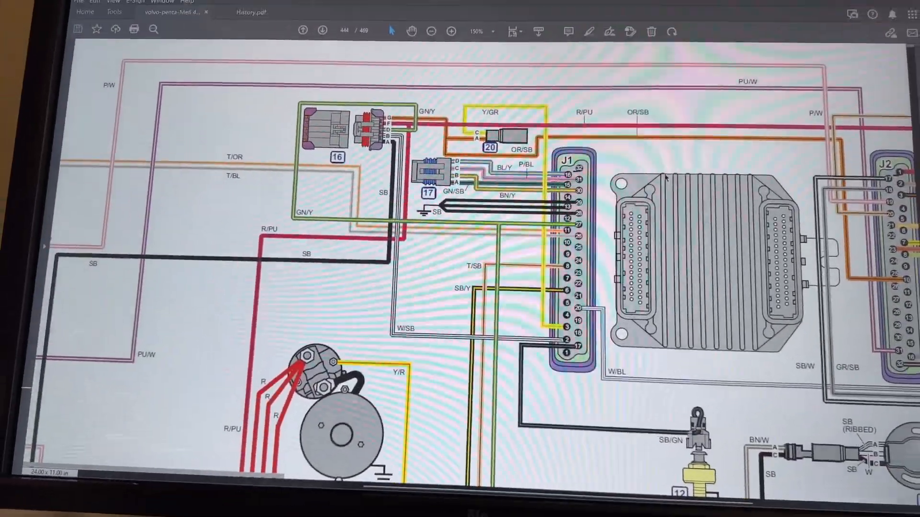
pyautogui.click(431, 32)
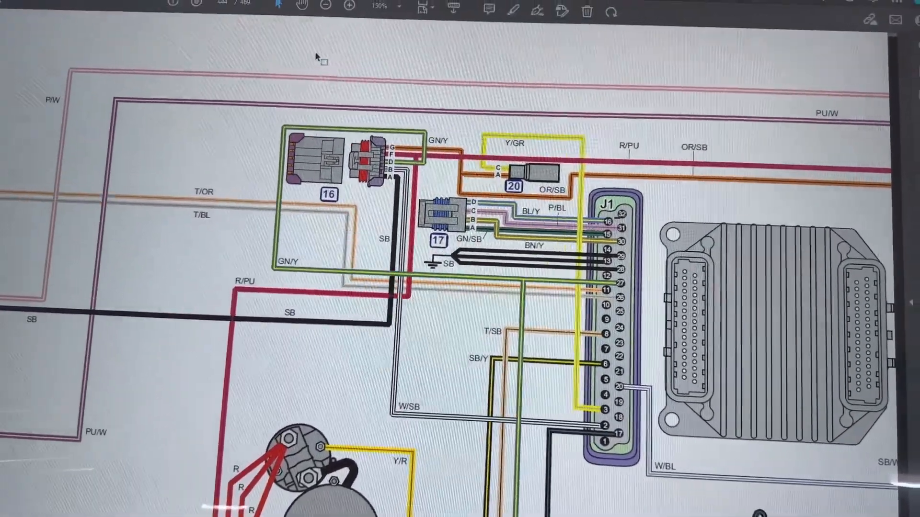
pyautogui.click(311, 31)
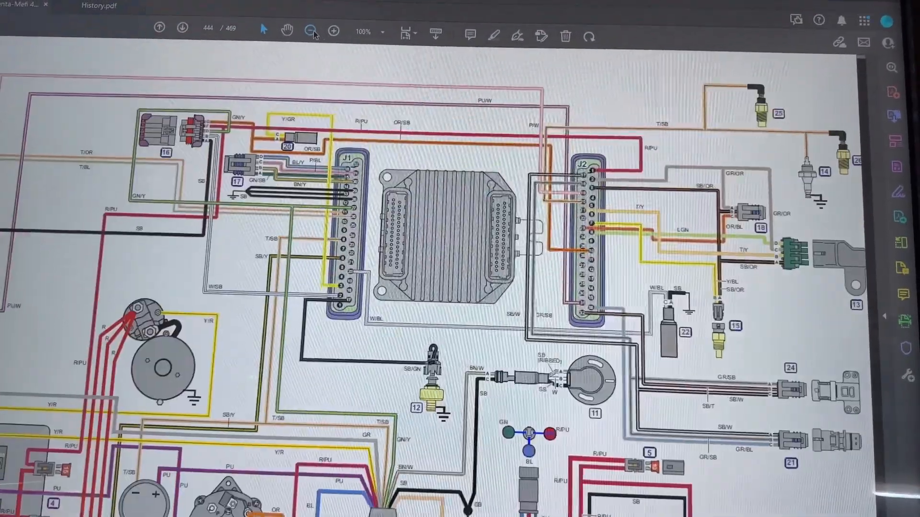
pyautogui.click(311, 30)
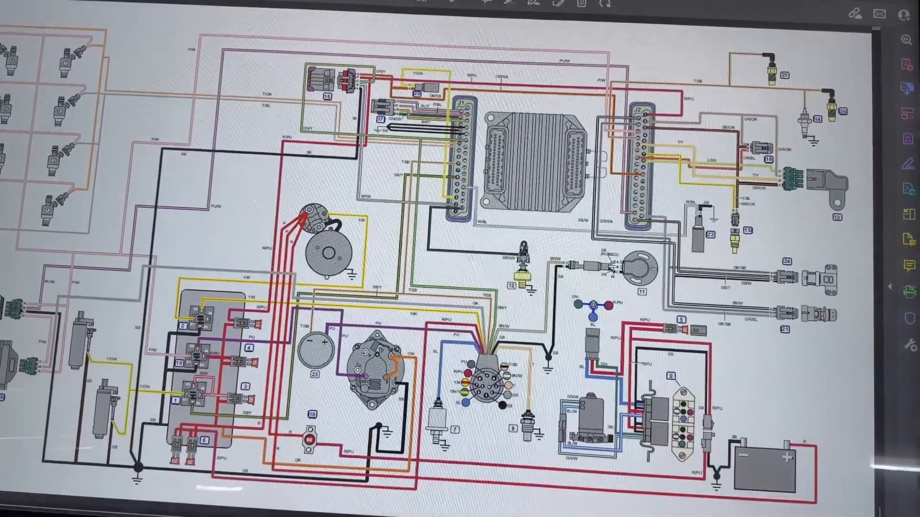